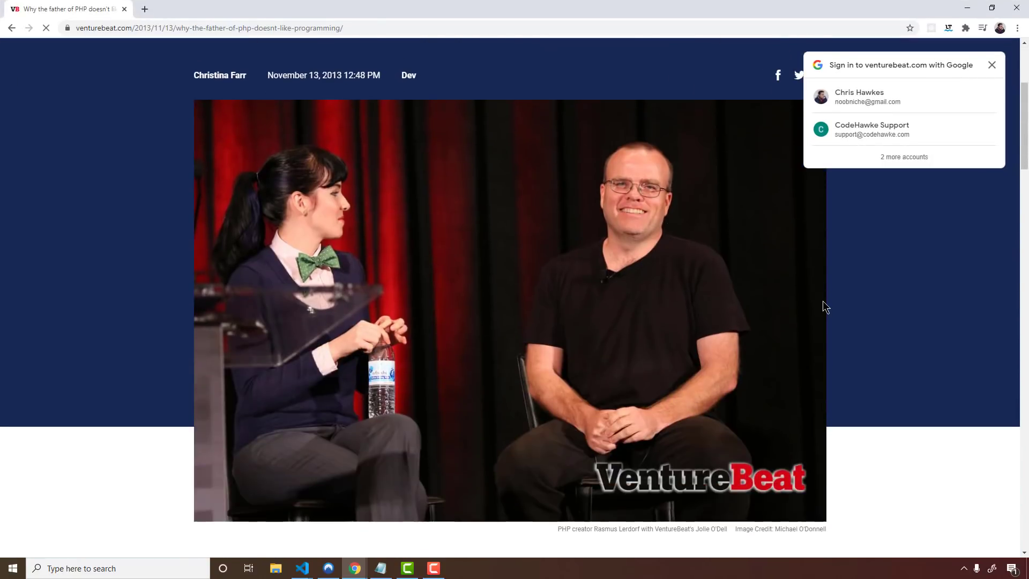
Step: Scroll through the VentureBeat article on why PHP's father doesn't like programming
{"action": "scroll", "scroll_direction": "down", "scroll_amount": 3}
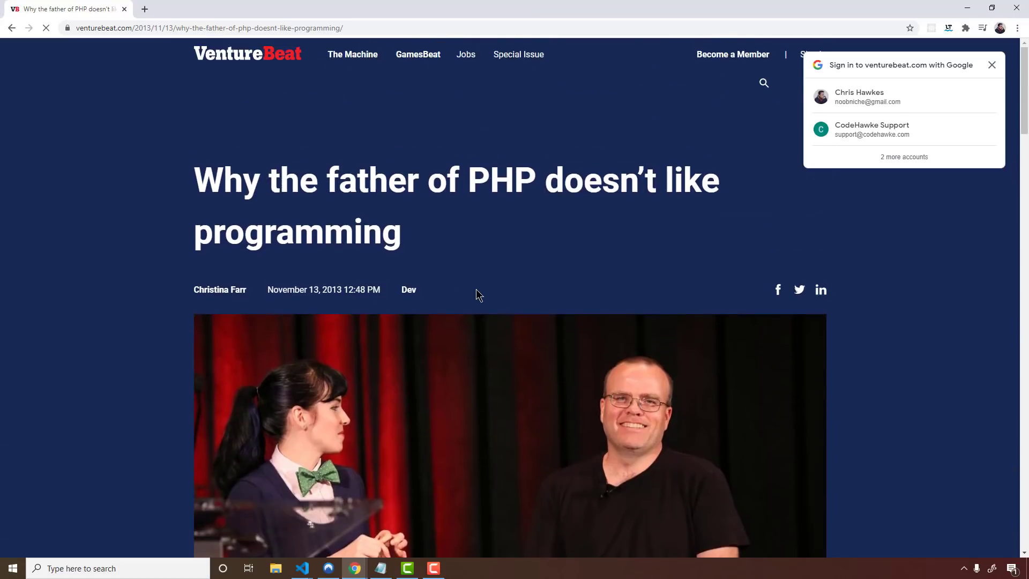
{"action": "mouse_move", "coordinate": [496, 282]}
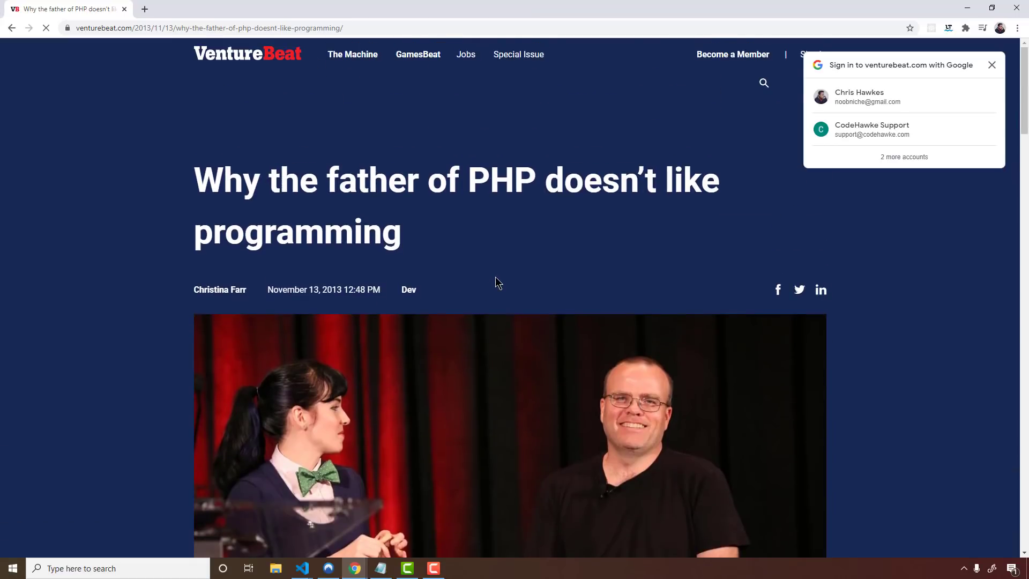
{"action": "mouse_move", "coordinate": [584, 225]}
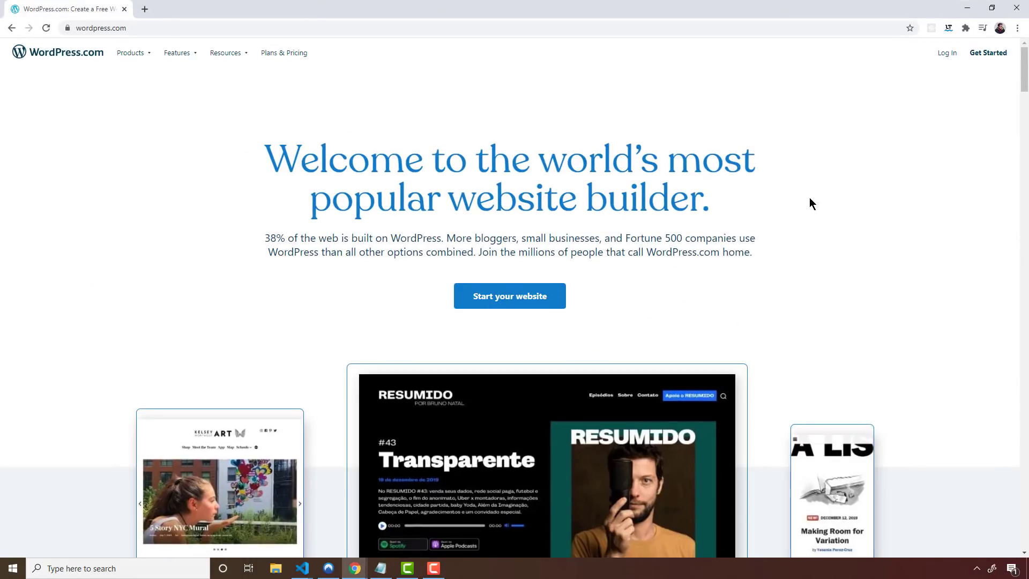
{"action": "mouse_move", "coordinate": [810, 204]}
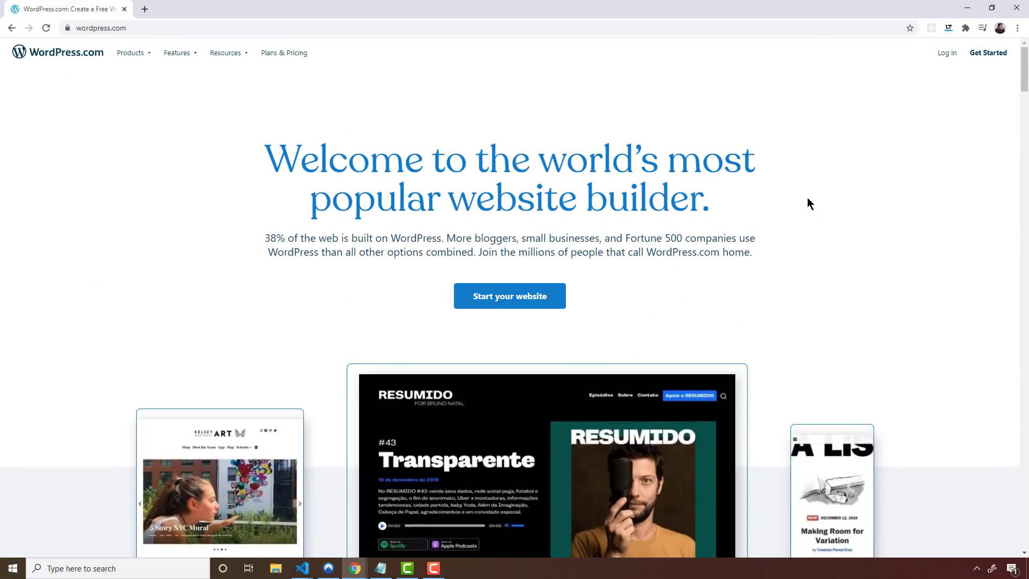
Step: Scroll the WordPress.com homepage past the 38%-of-the-web hero text and back up
{"action": "scroll", "scroll_direction": "down", "scroll_amount": 3}
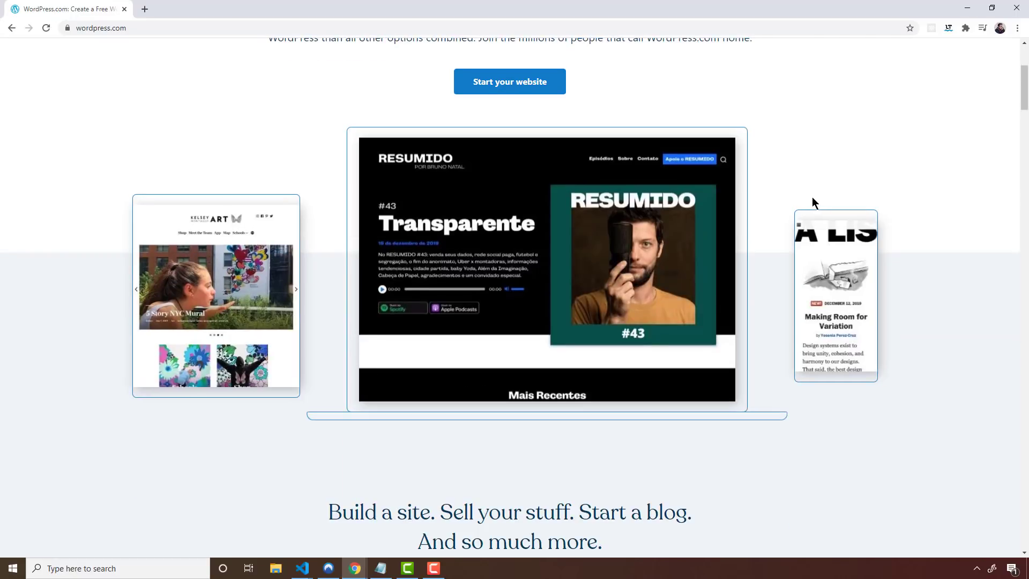
{"action": "scroll", "scroll_direction": "up", "scroll_amount": 3}
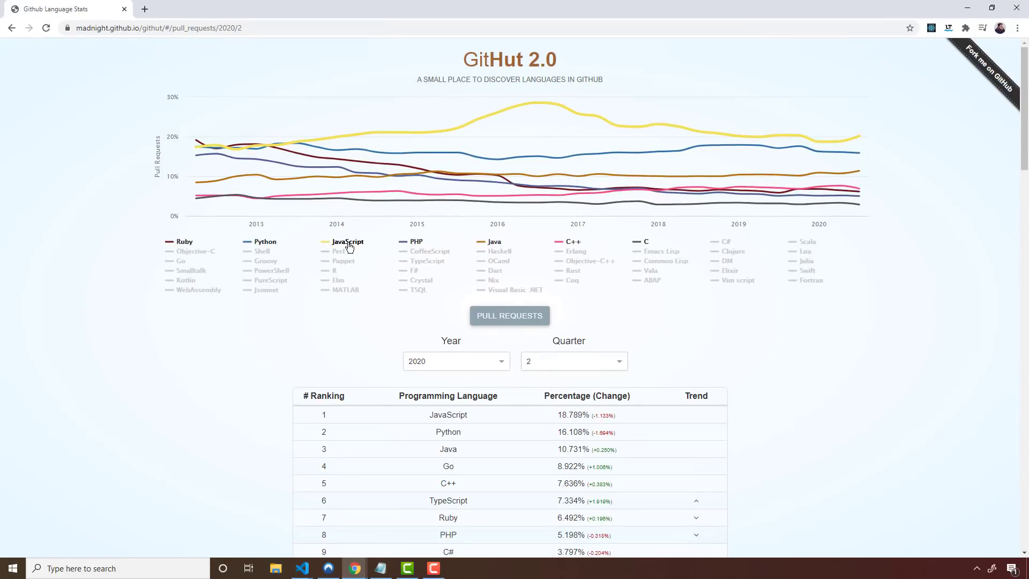
Step: Toggle off other languages in the legend so the pull-request chart shows PHP's decline
{"action": "left_click", "coordinate": [347, 241]}
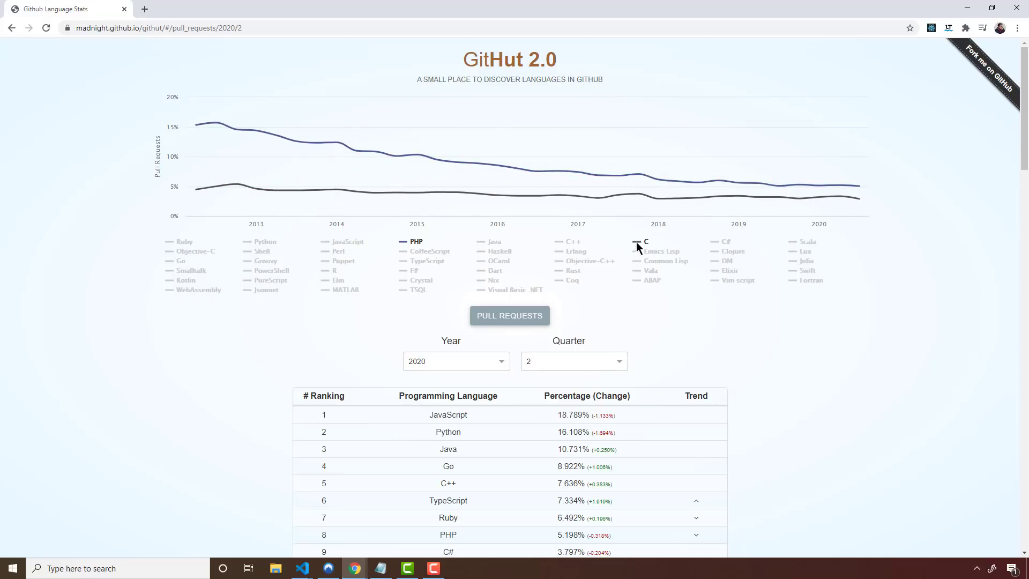
{"action": "mouse_move", "coordinate": [217, 126]}
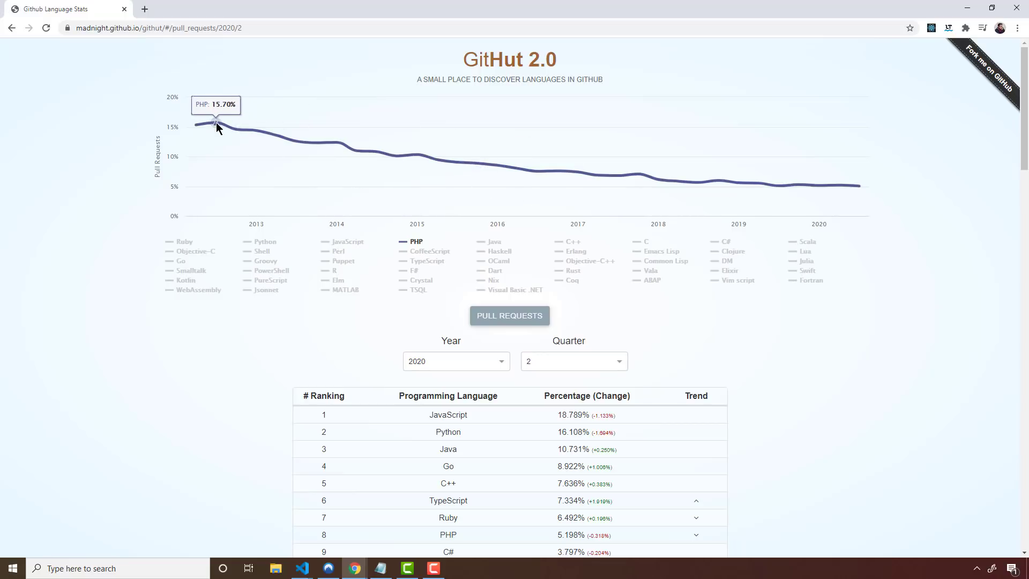
{"action": "mouse_move", "coordinate": [211, 127]}
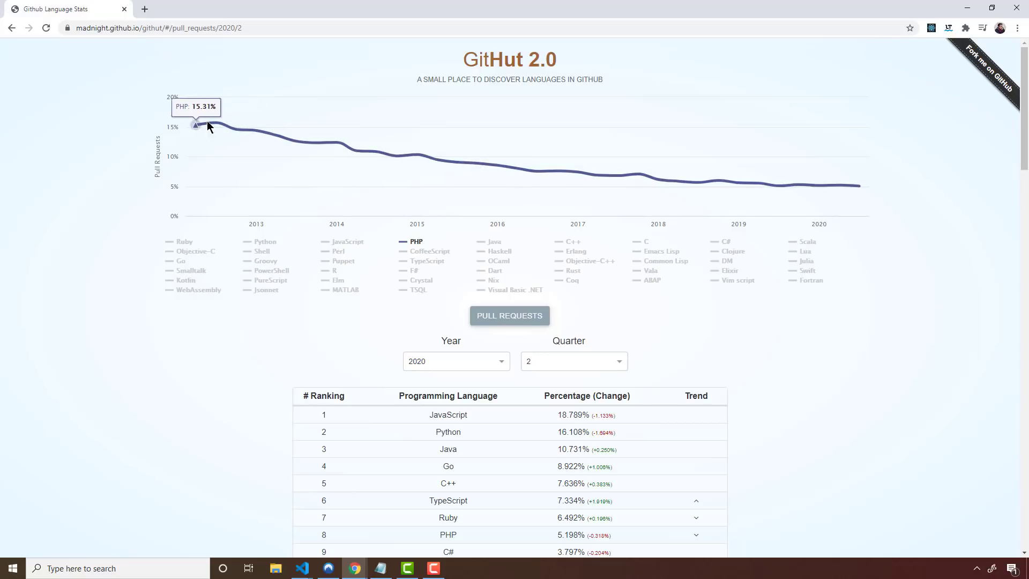
{"action": "mouse_move", "coordinate": [216, 127]}
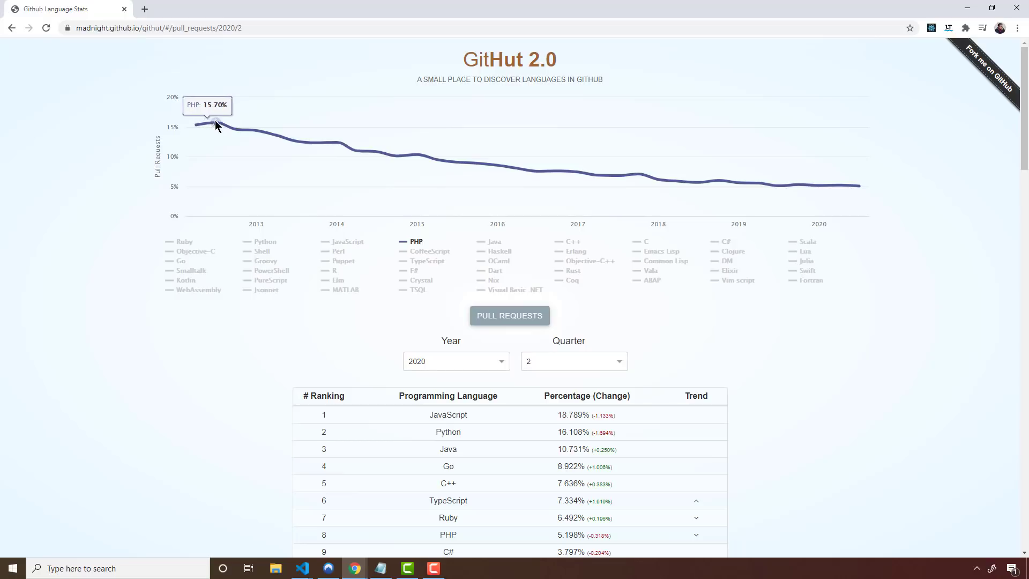
{"action": "mouse_move", "coordinate": [238, 129]}
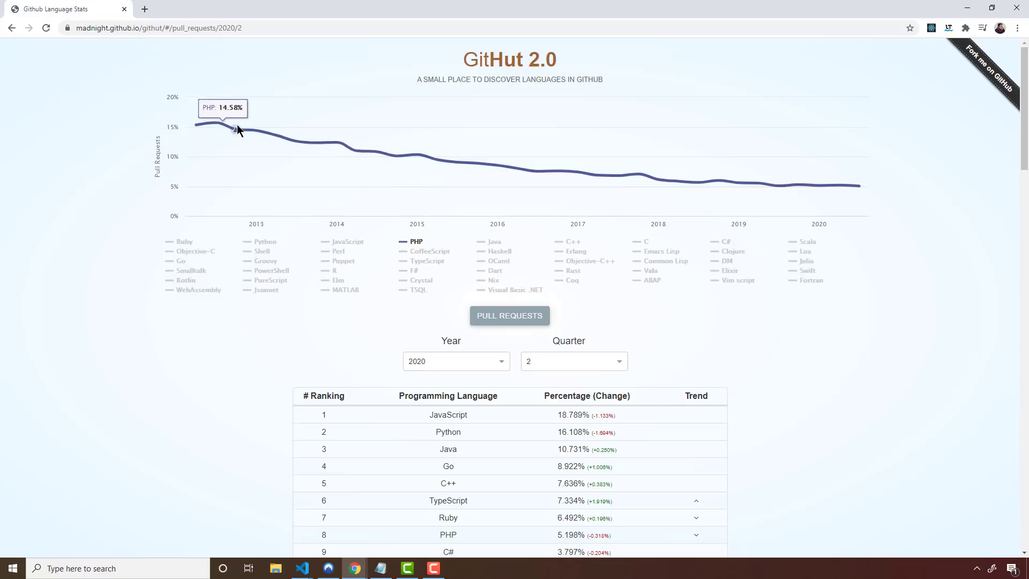
{"action": "mouse_move", "coordinate": [617, 176]}
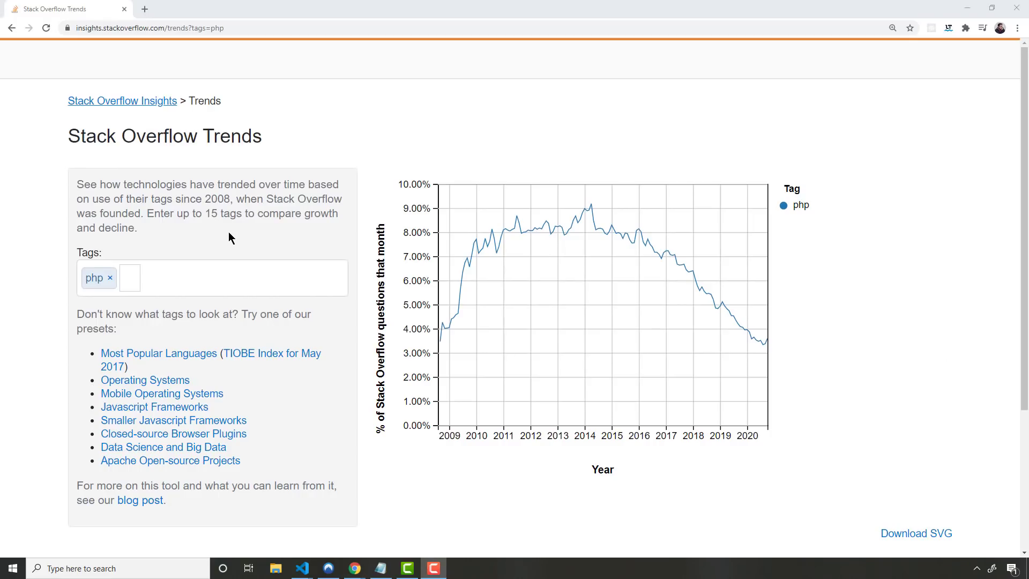
{"action": "mouse_move", "coordinate": [561, 230]}
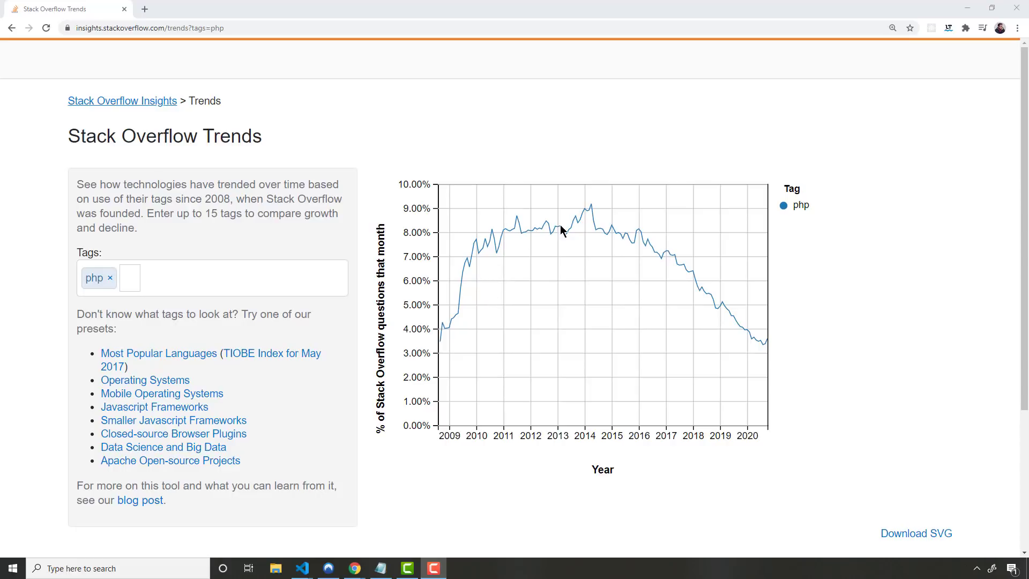
{"action": "mouse_move", "coordinate": [495, 222]}
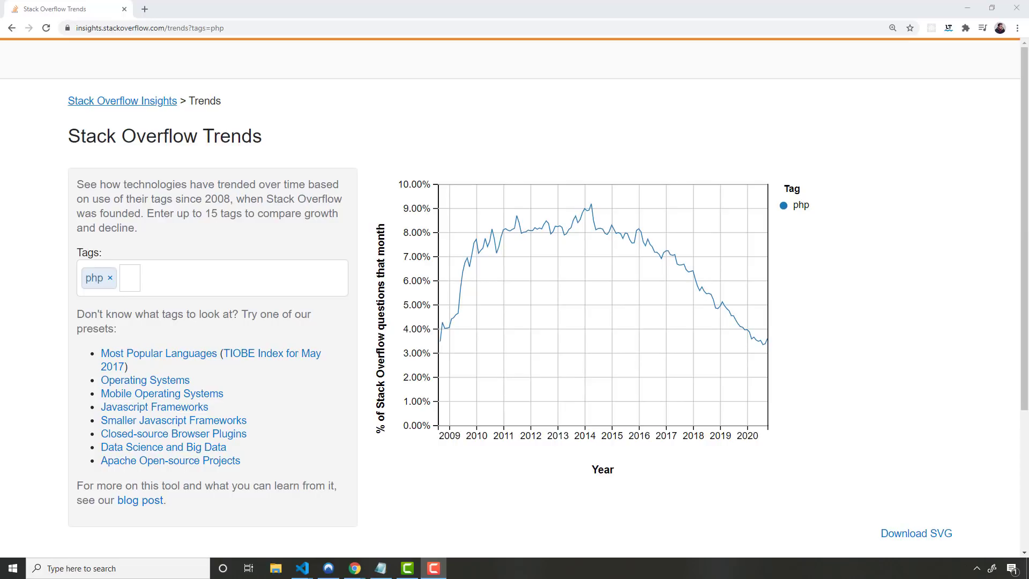
Step: Add the laravel tag to the Stack Overflow Trends chart alongside php
{"action": "left_click", "coordinate": [130, 276]}
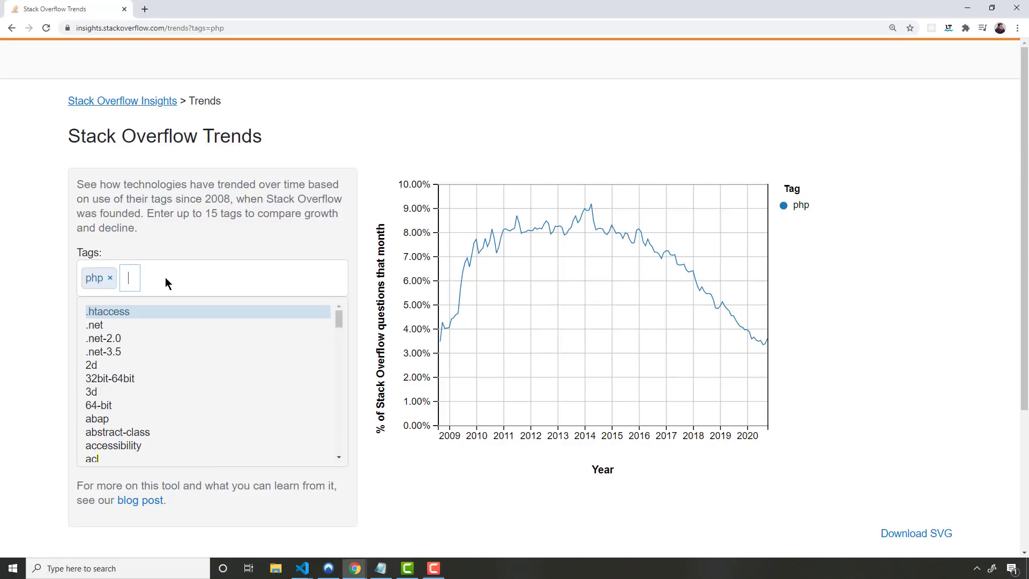
{"action": "type", "text": "laravel"}
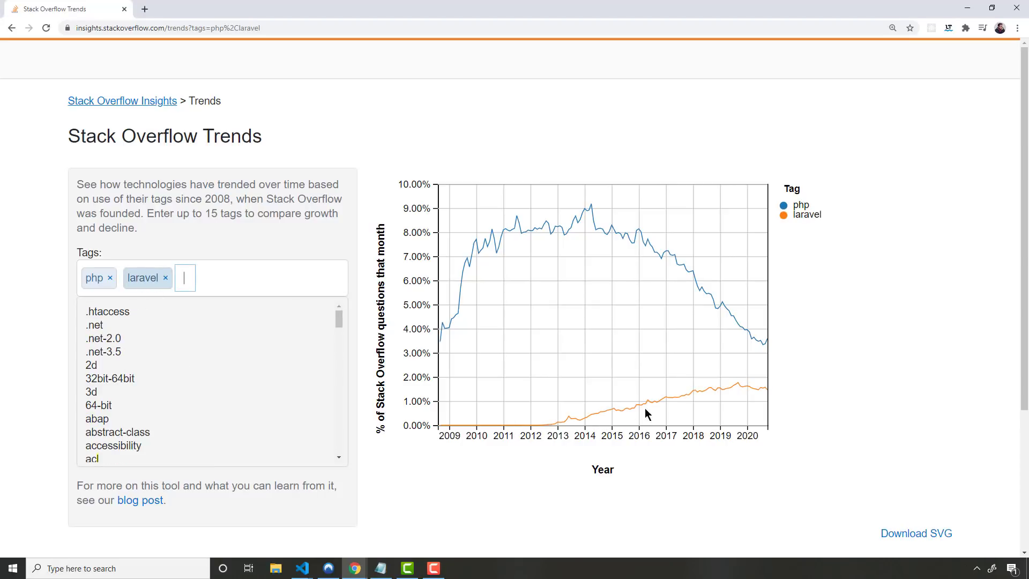
{"action": "mouse_move", "coordinate": [760, 346]}
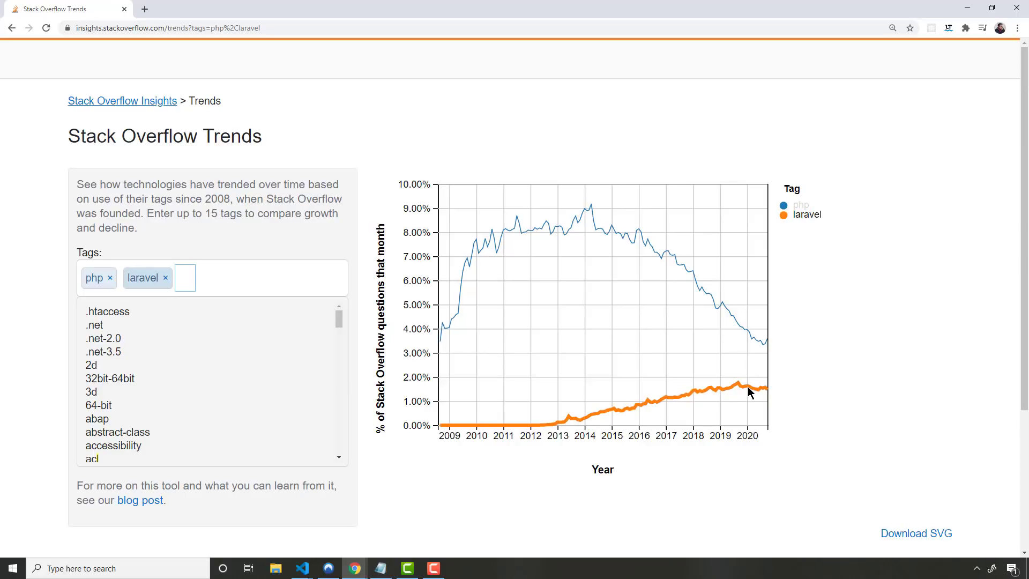
{"action": "mouse_move", "coordinate": [753, 397]}
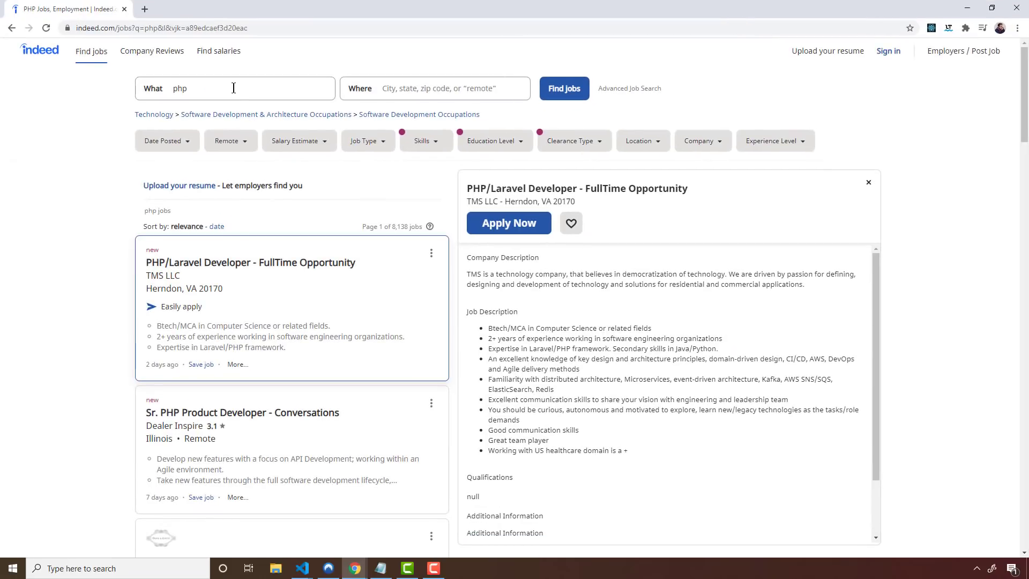
{"action": "mouse_move", "coordinate": [364, 238]}
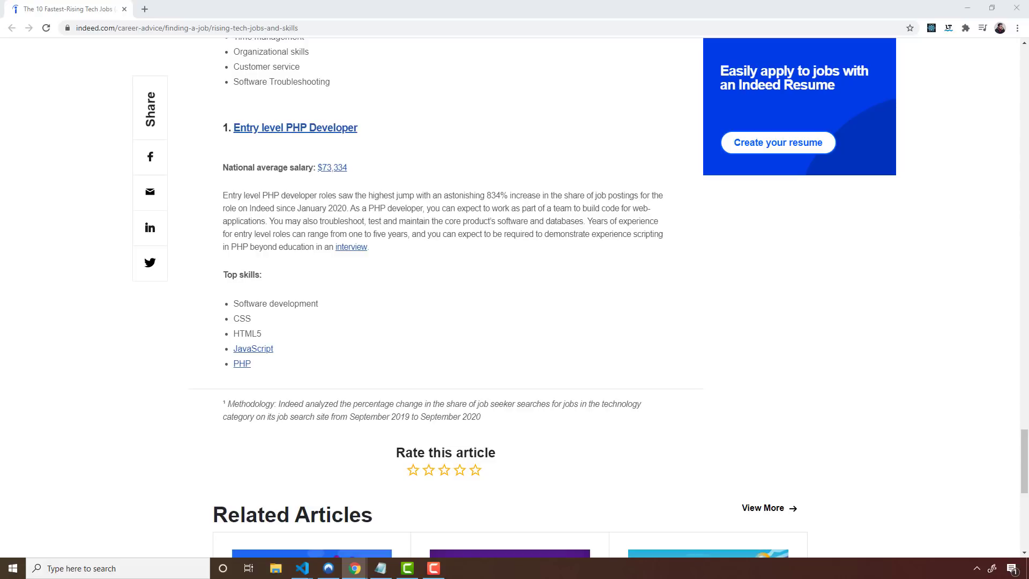
Step: Move from the Indeed fastest-rising tech jobs article to the Google Trends page
{"action": "left_click", "coordinate": [241, 364]}
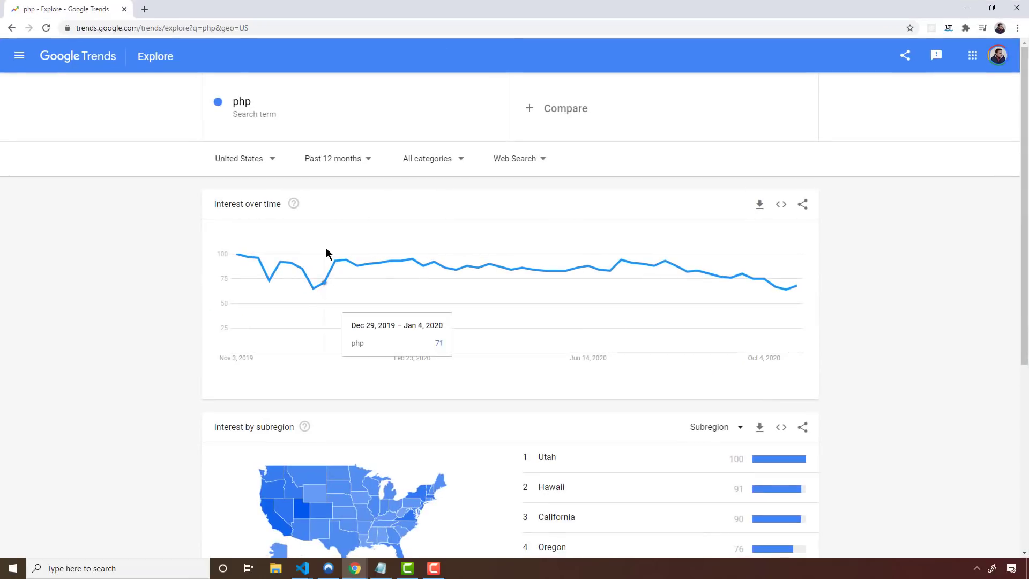
Step: Widen the php interest chart to Past 5 years, then to 2004 - present
{"action": "left_click", "coordinate": [332, 158]}
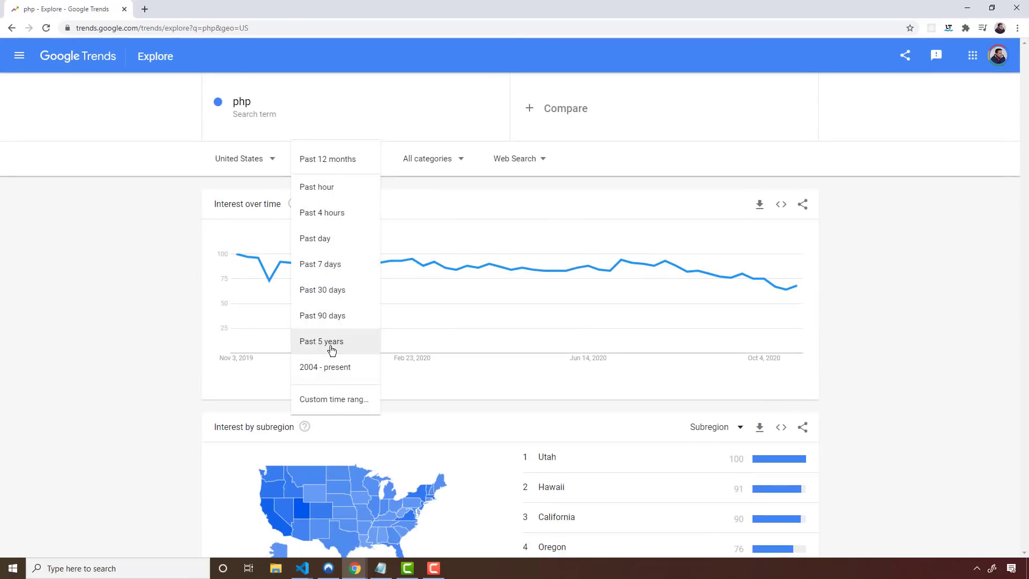
{"action": "left_click", "coordinate": [320, 341]}
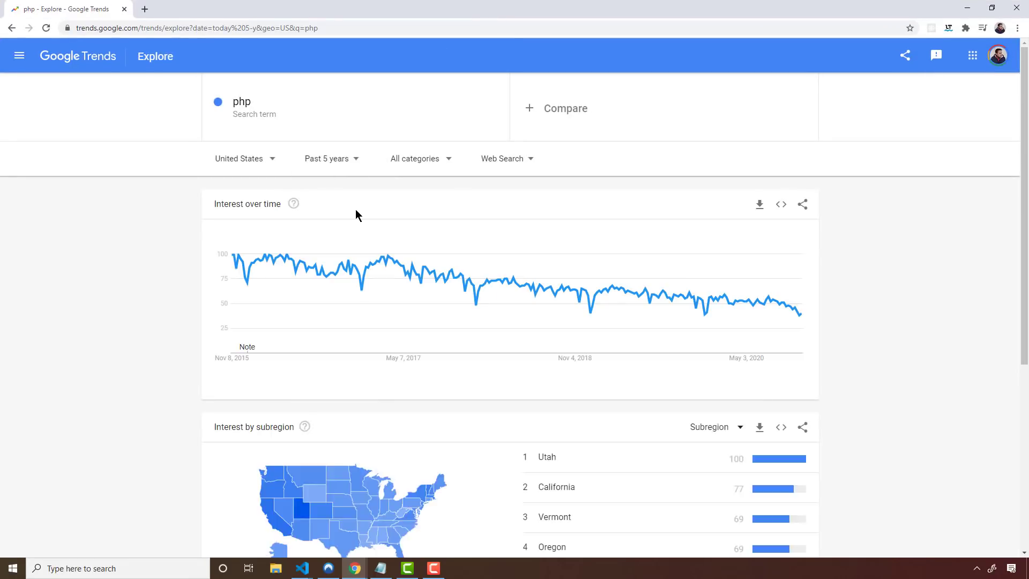
{"action": "mouse_move", "coordinate": [364, 268]}
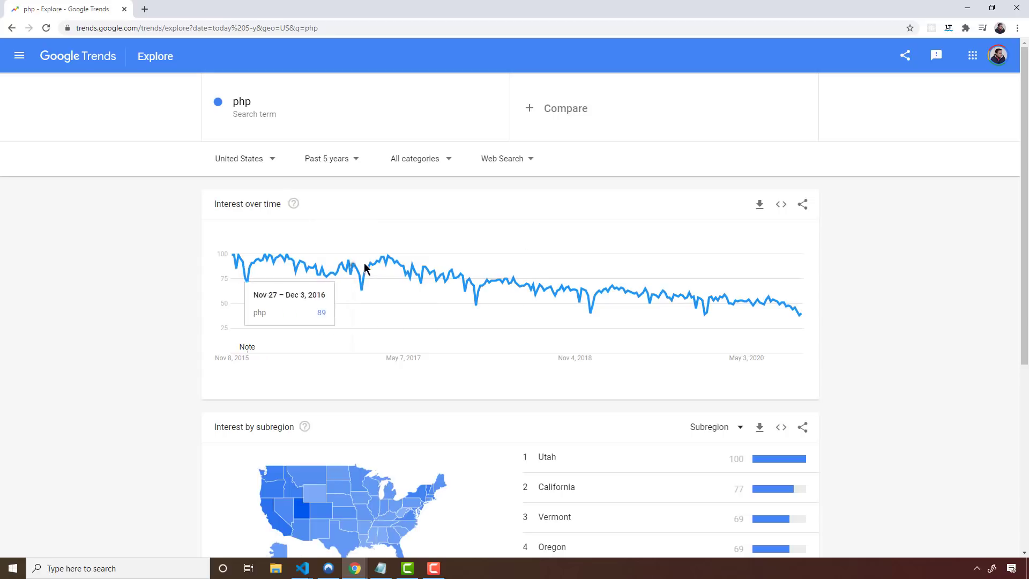
{"action": "left_click", "coordinate": [326, 158]}
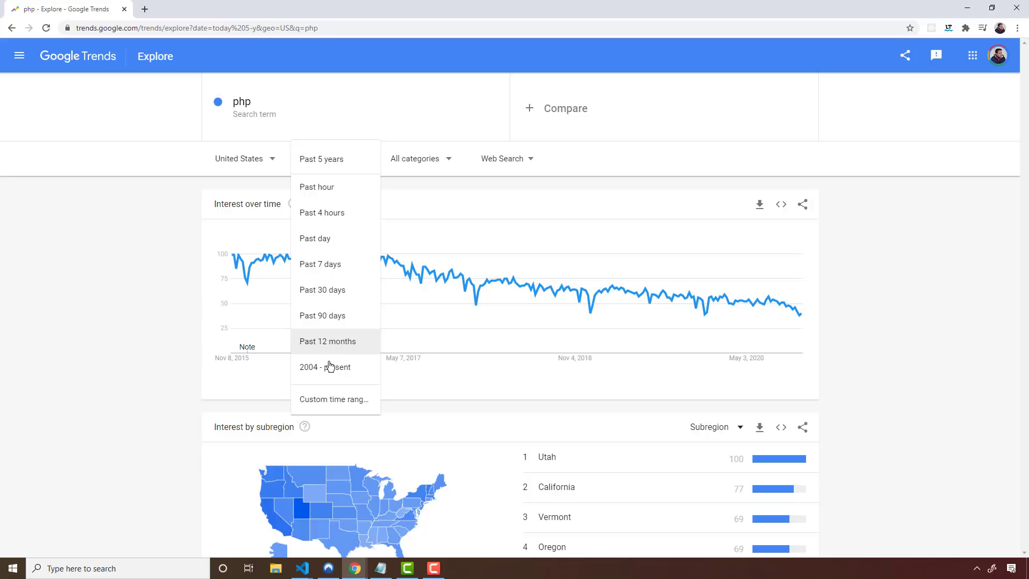
{"action": "left_click", "coordinate": [324, 367]}
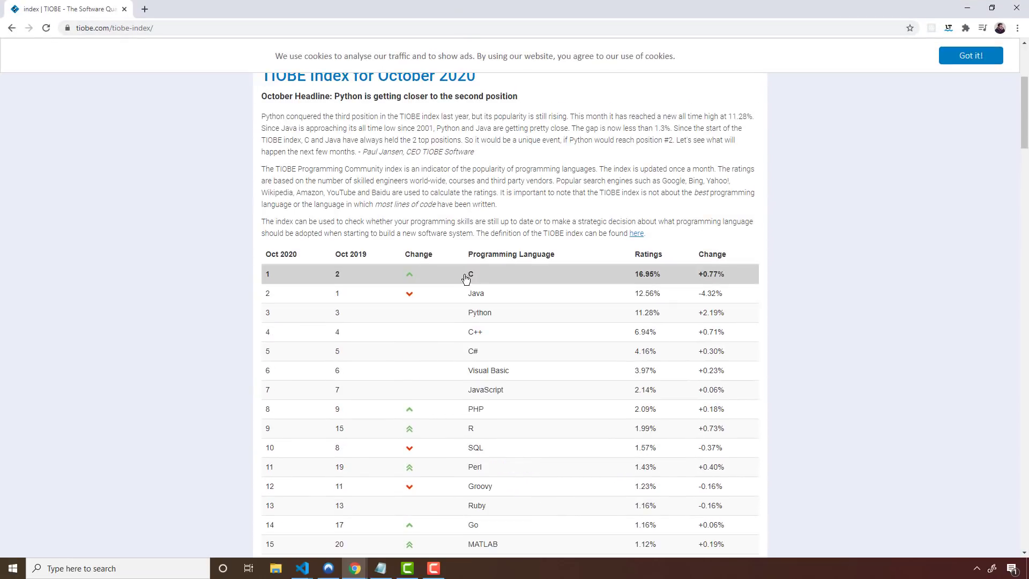
{"action": "mouse_move", "coordinate": [556, 275]}
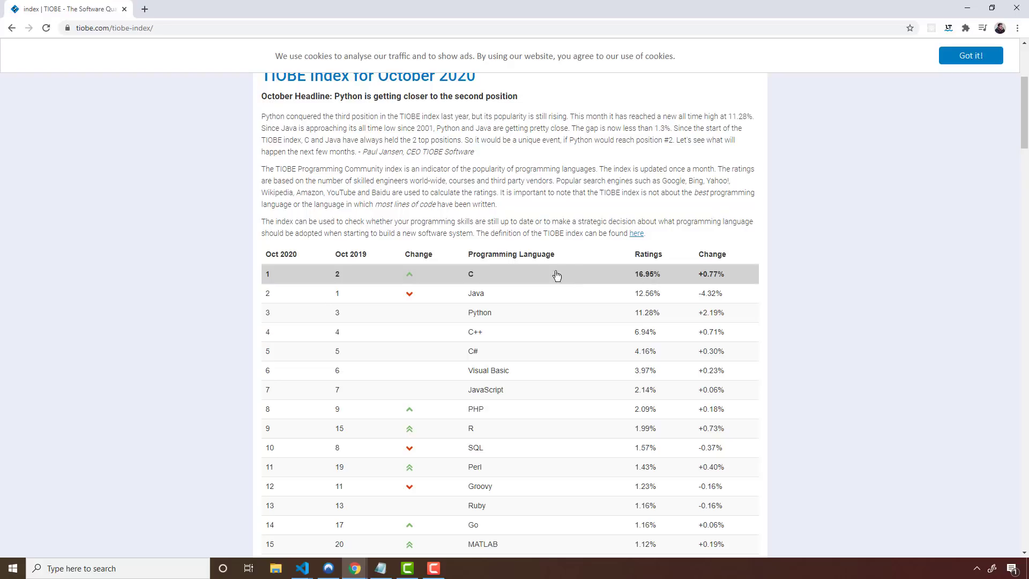
{"action": "mouse_move", "coordinate": [531, 269]}
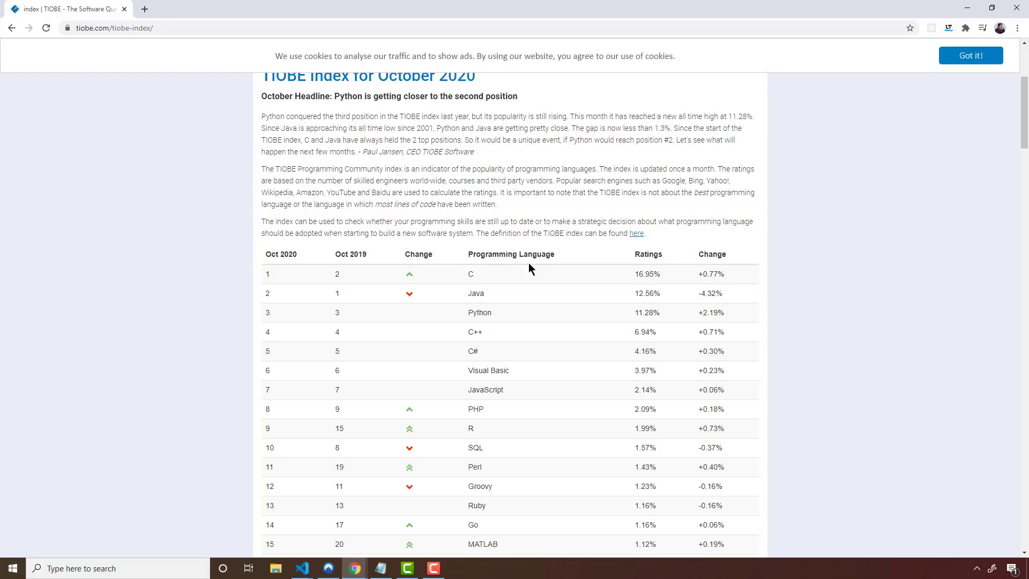
{"action": "mouse_move", "coordinate": [485, 377]}
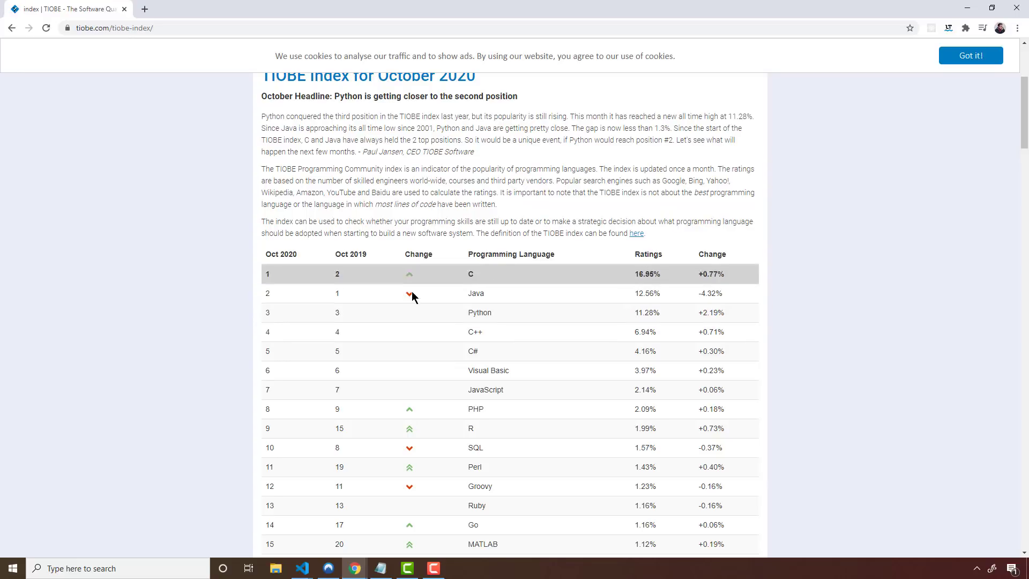
{"action": "mouse_move", "coordinate": [674, 274]}
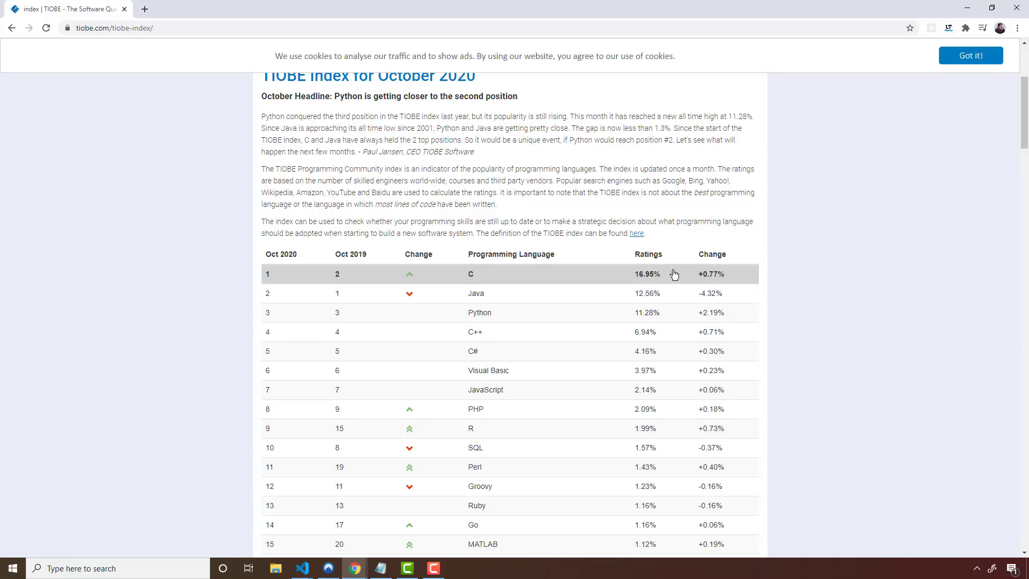
{"action": "mouse_move", "coordinate": [411, 429]}
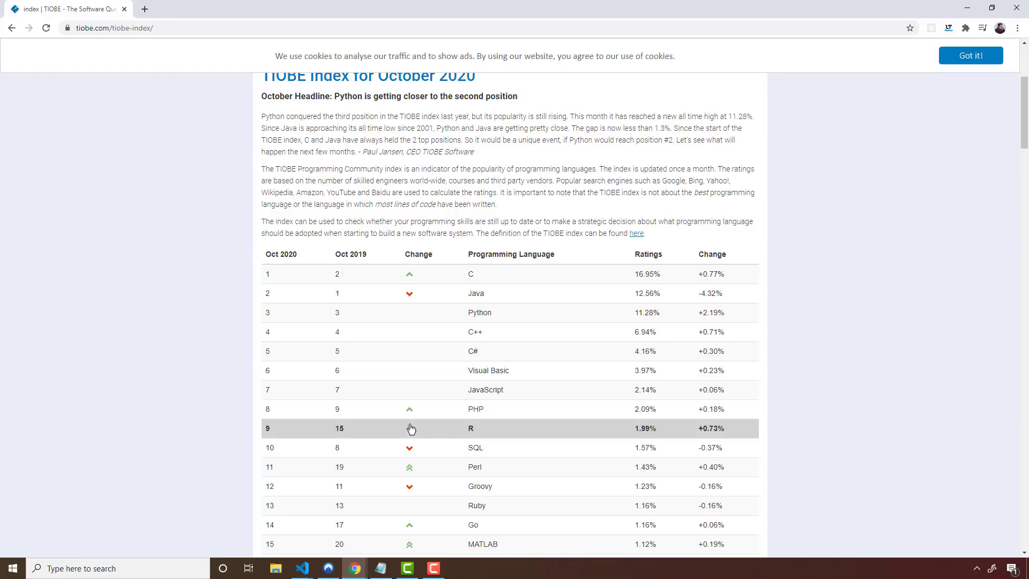
{"action": "mouse_move", "coordinate": [475, 408]}
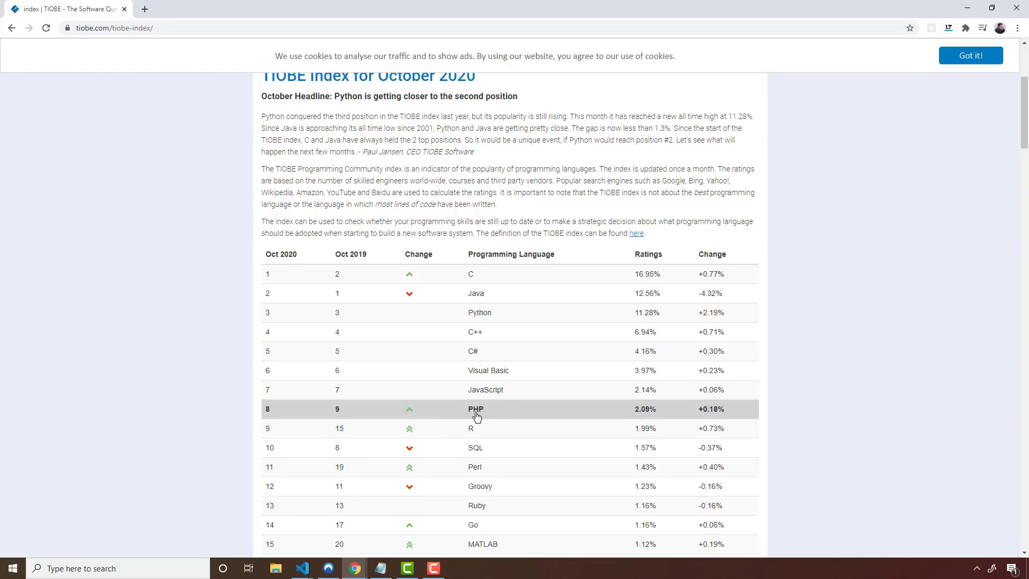
{"action": "mouse_move", "coordinate": [291, 406]}
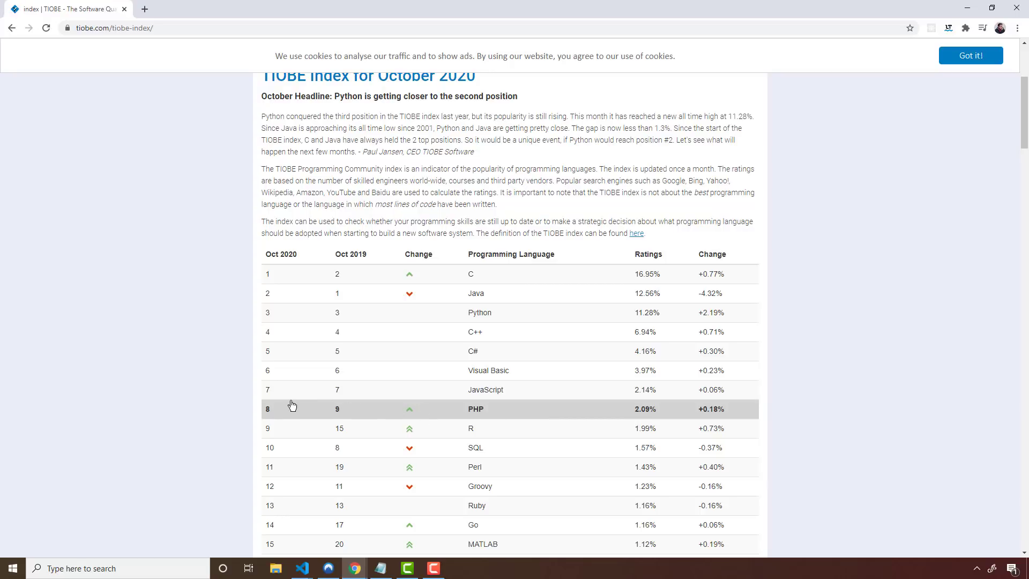
{"action": "mouse_move", "coordinate": [794, 413]}
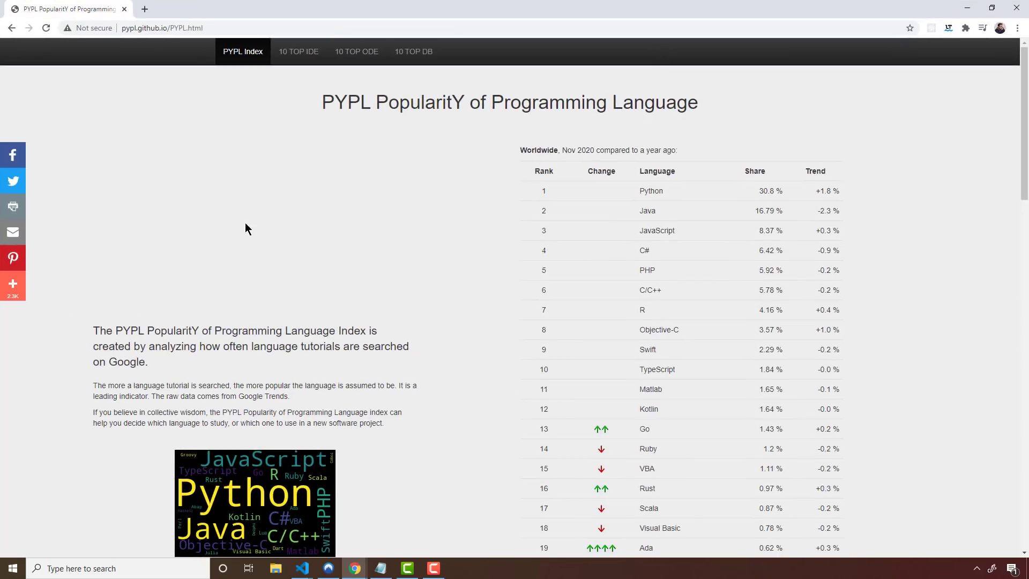
{"action": "mouse_move", "coordinate": [421, 229]}
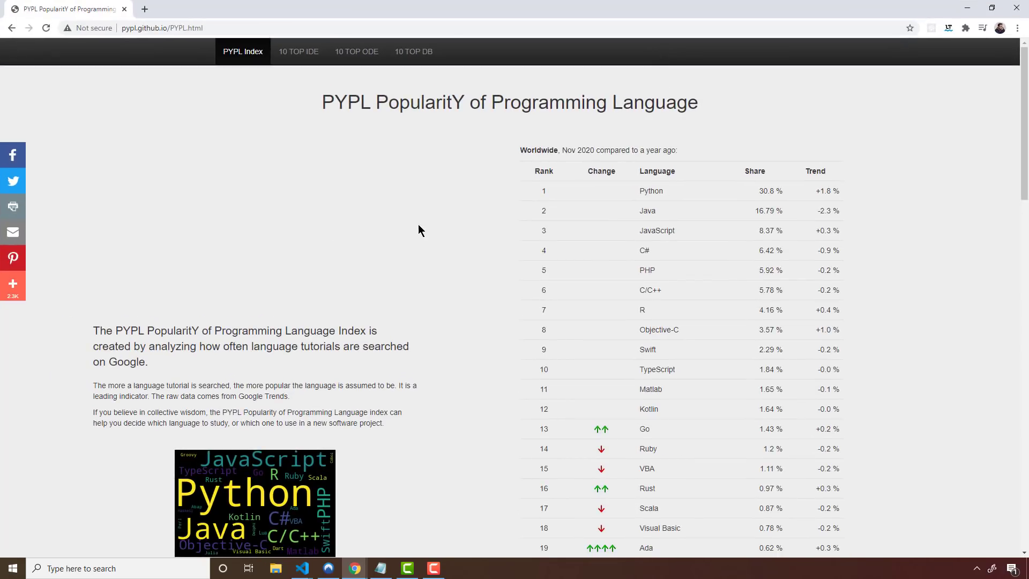
{"action": "mouse_move", "coordinate": [422, 135]}
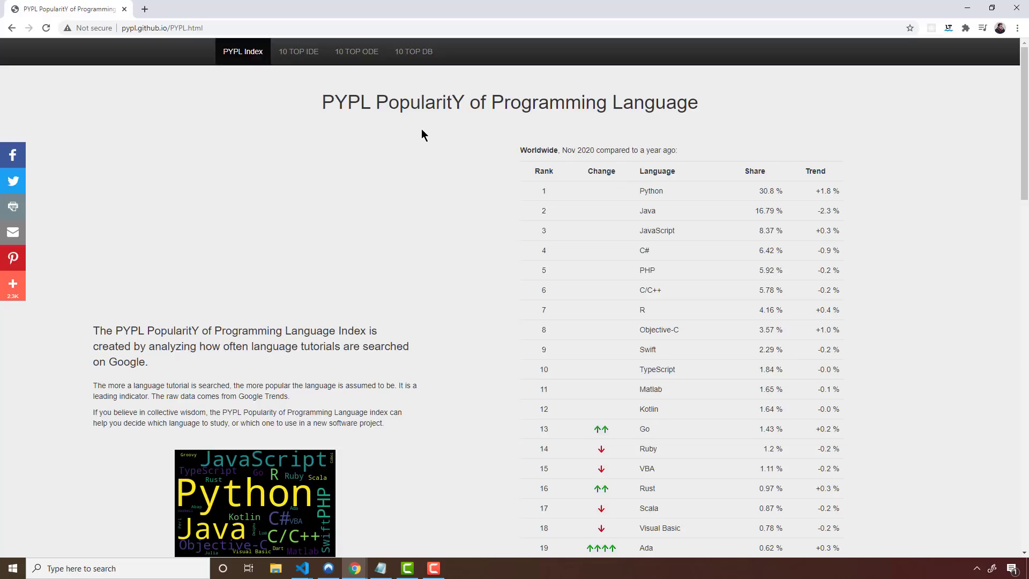
{"action": "mouse_move", "coordinate": [586, 139]}
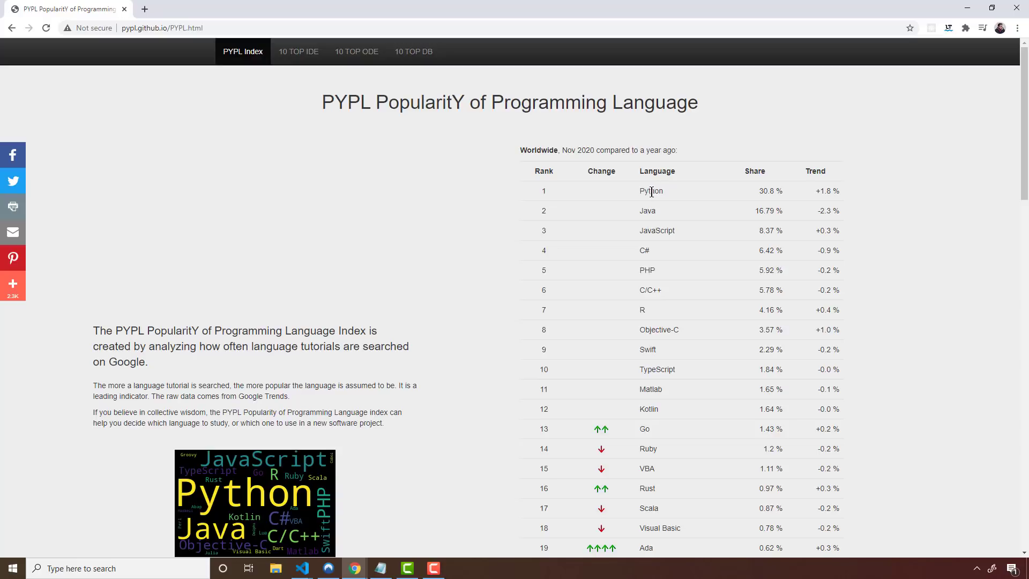
Step: Highlight PHP's fifth-place entry with 5.92% share in the PYPL ranking table
{"action": "double_click", "coordinate": [647, 270]}
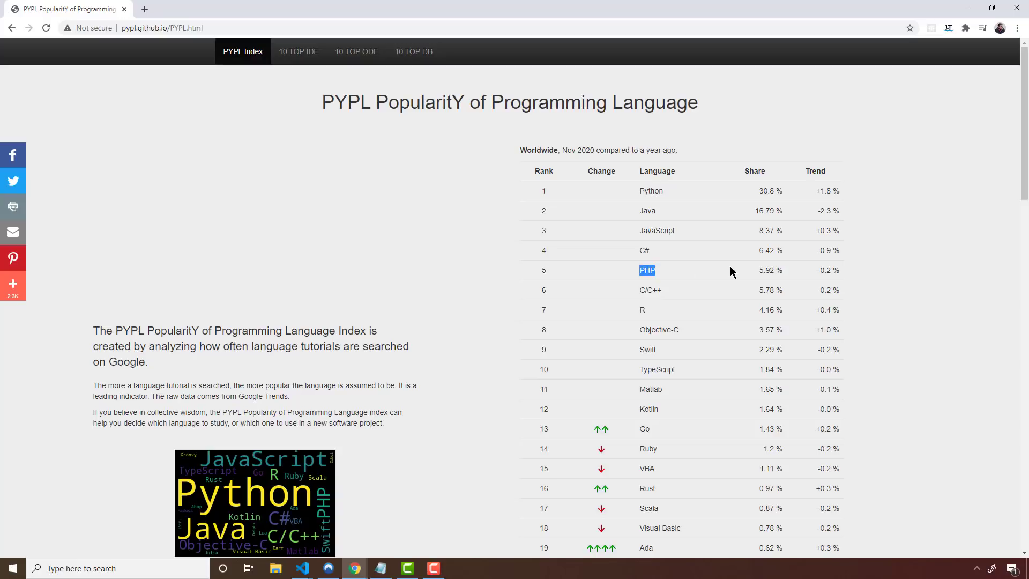
{"action": "mouse_move", "coordinate": [869, 275]}
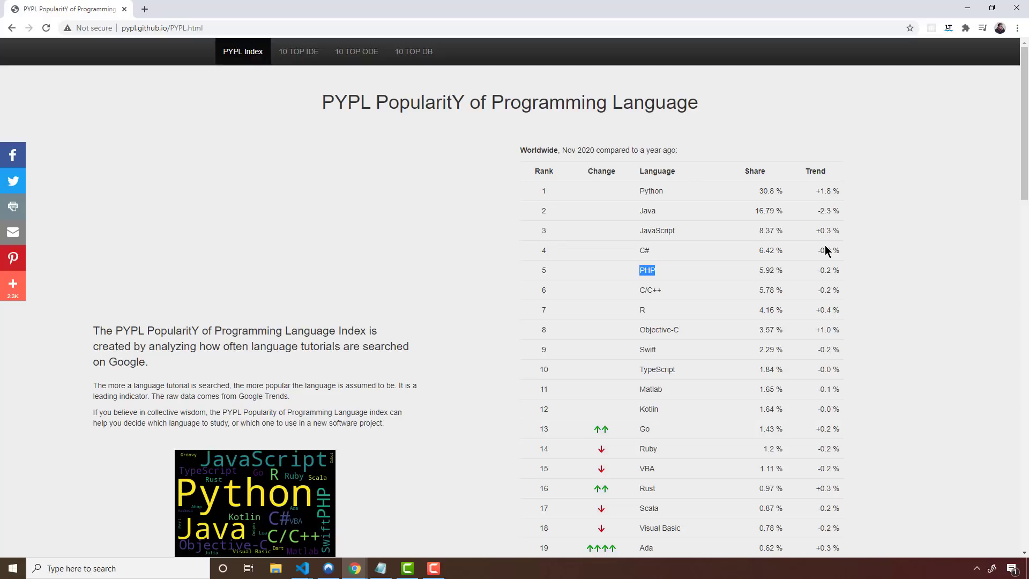
{"action": "mouse_move", "coordinate": [933, 165]}
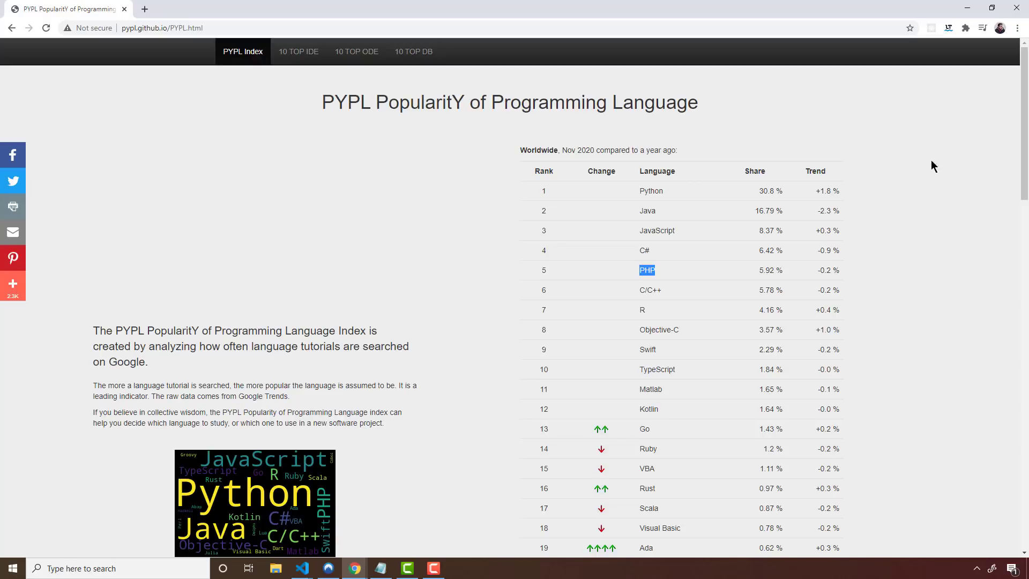